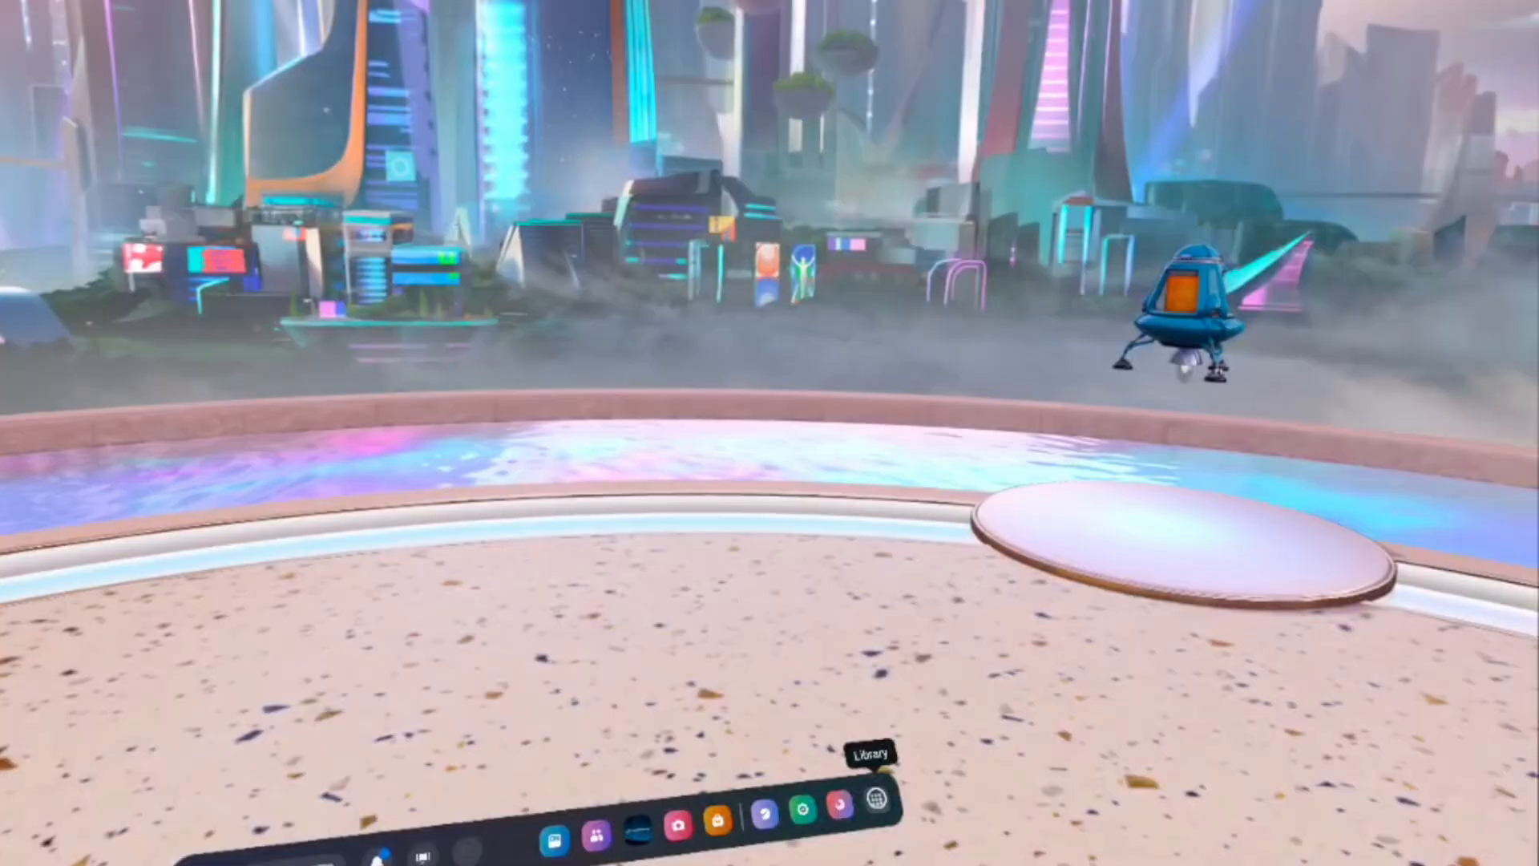
Open the Applications library from the universal menu to list Camera, Store and Settings.
{"action": "left_click", "coordinate": [873, 809]}
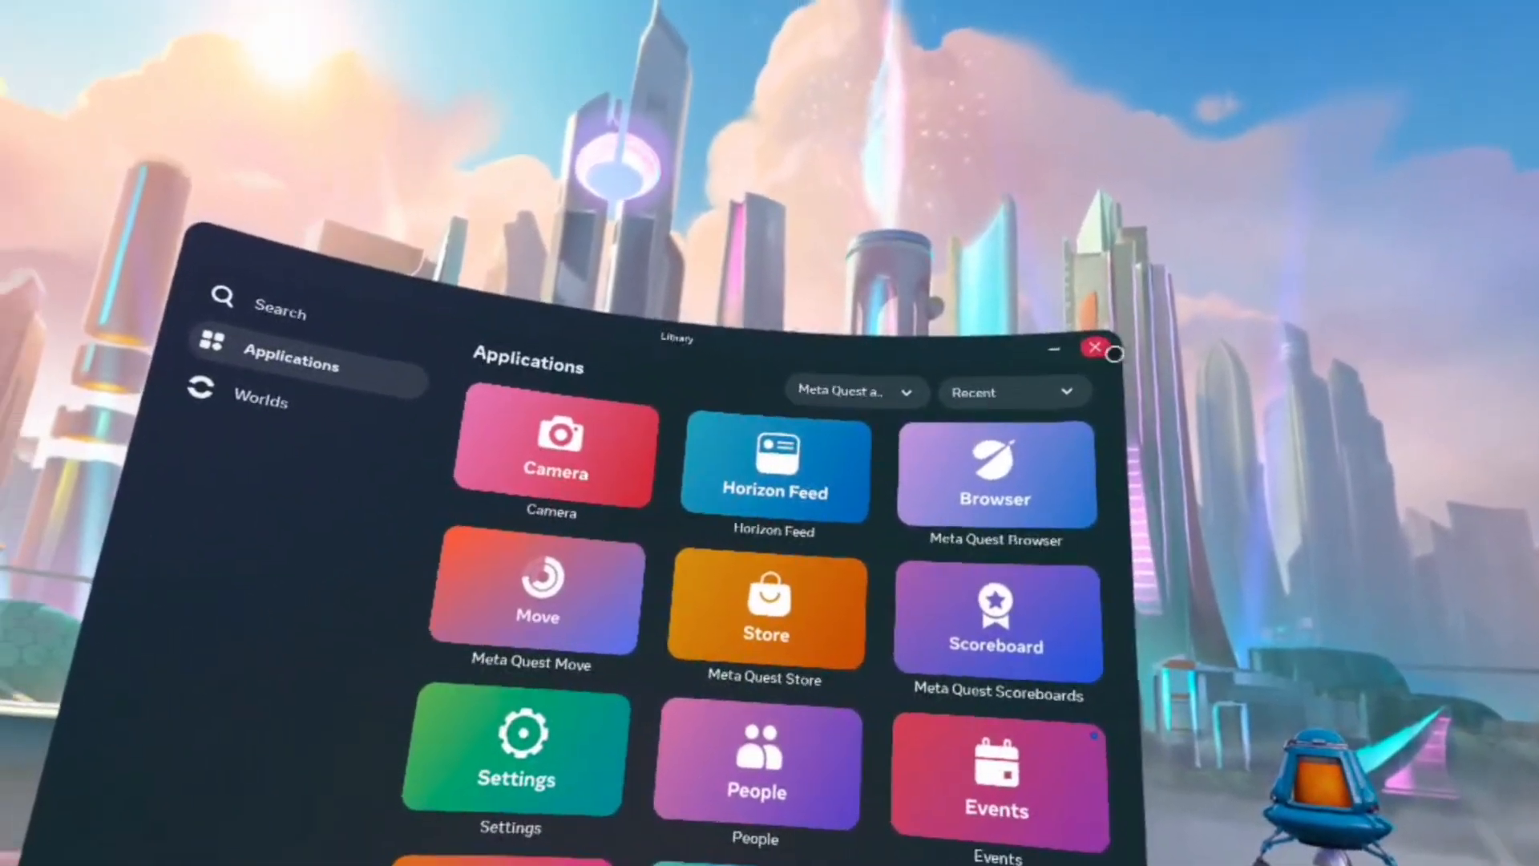
Open Quick settings with Wi-Fi, Bluetooth and Quest Link toggles from the status area.
{"action": "left_click", "coordinate": [1096, 346]}
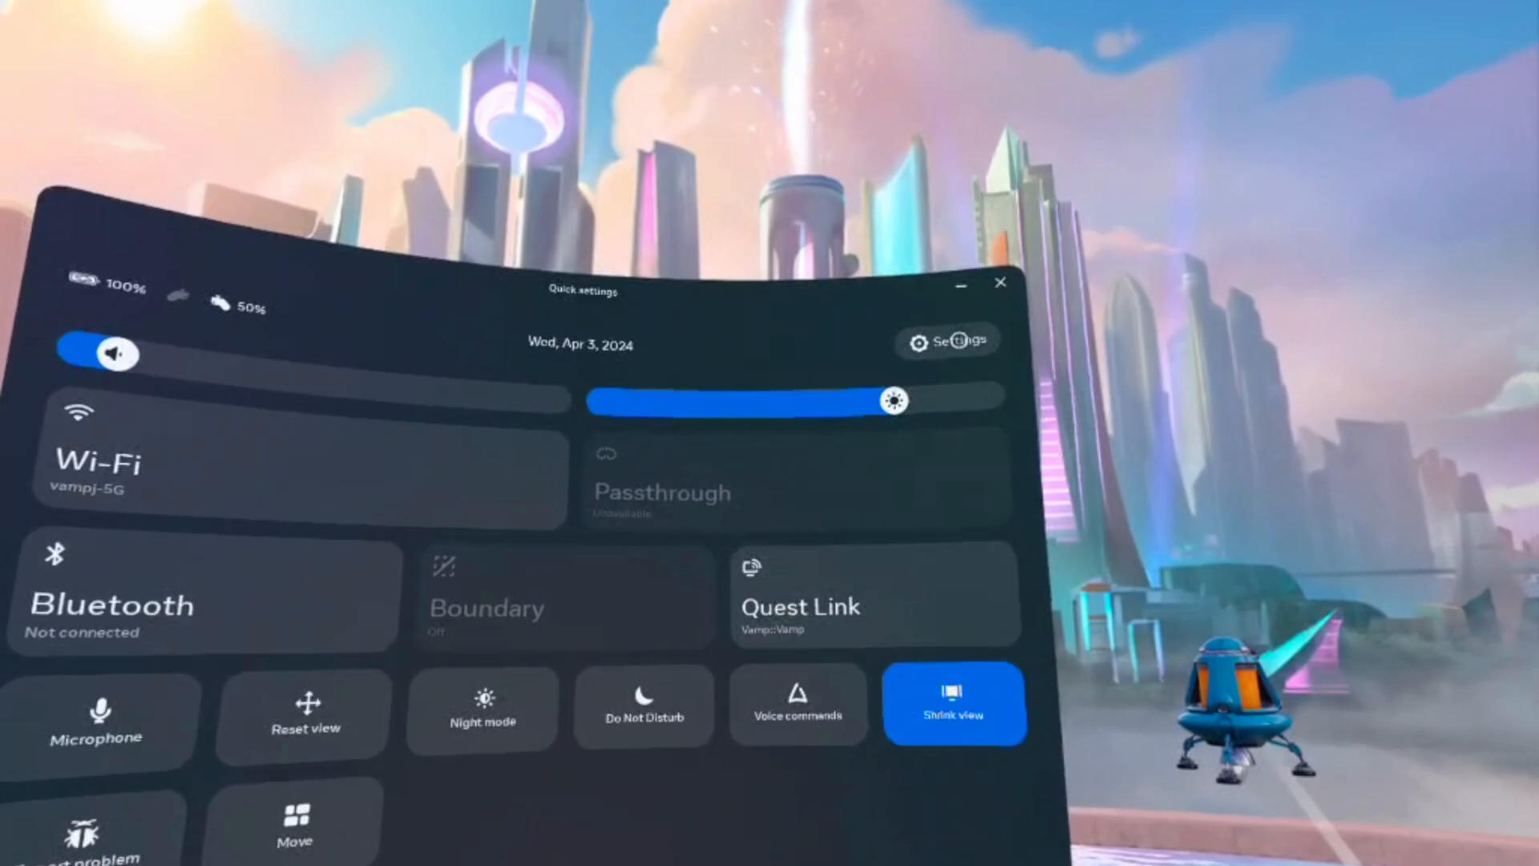
Open Settings > System to reach the Display page with the 120 Hz toggle.
{"action": "left_click", "coordinate": [947, 341]}
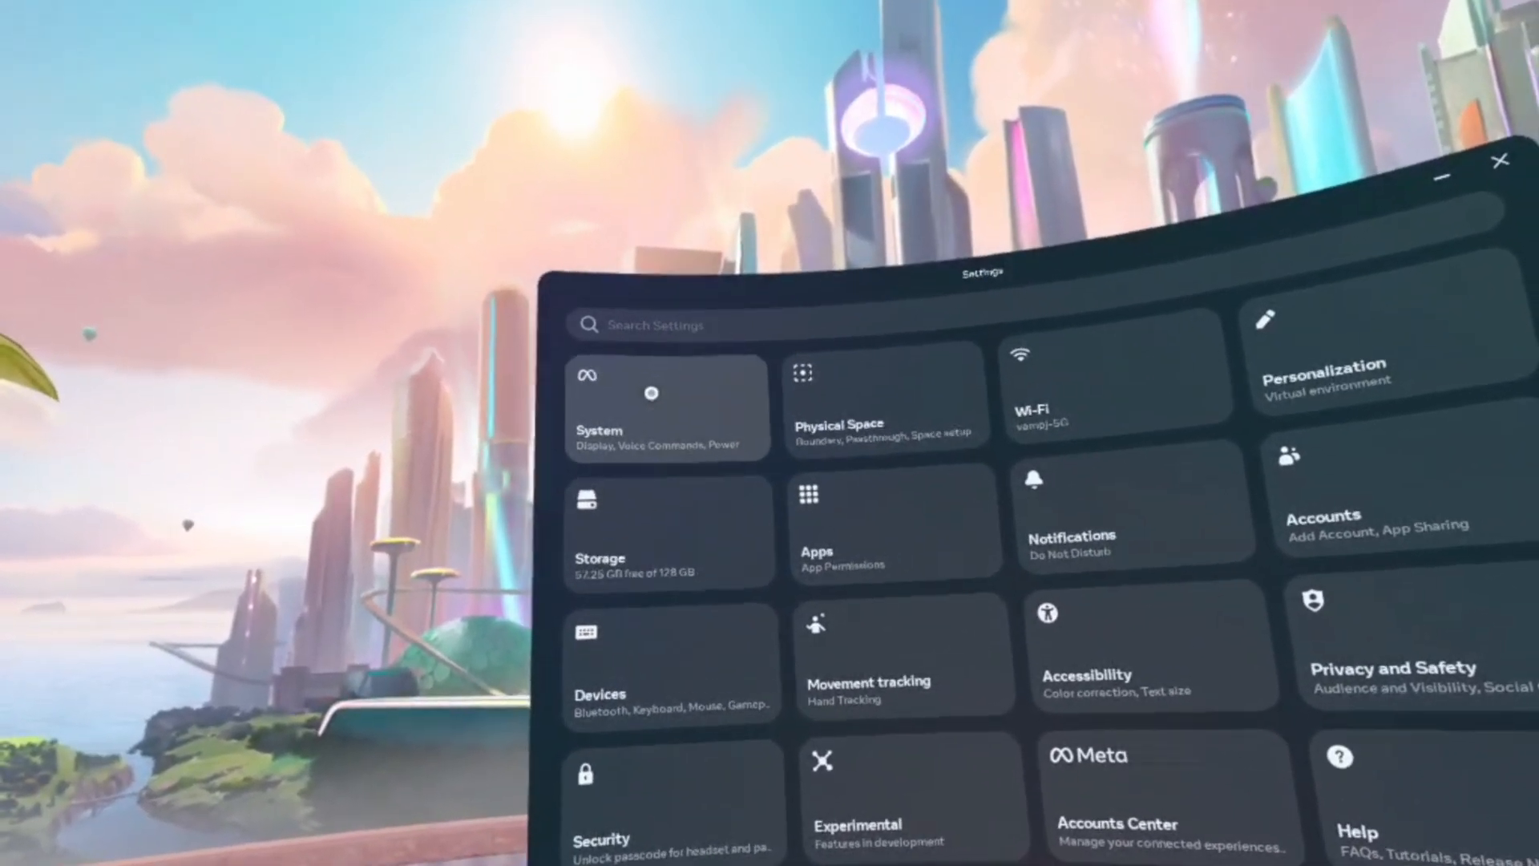
{"action": "left_click", "coordinate": [668, 408]}
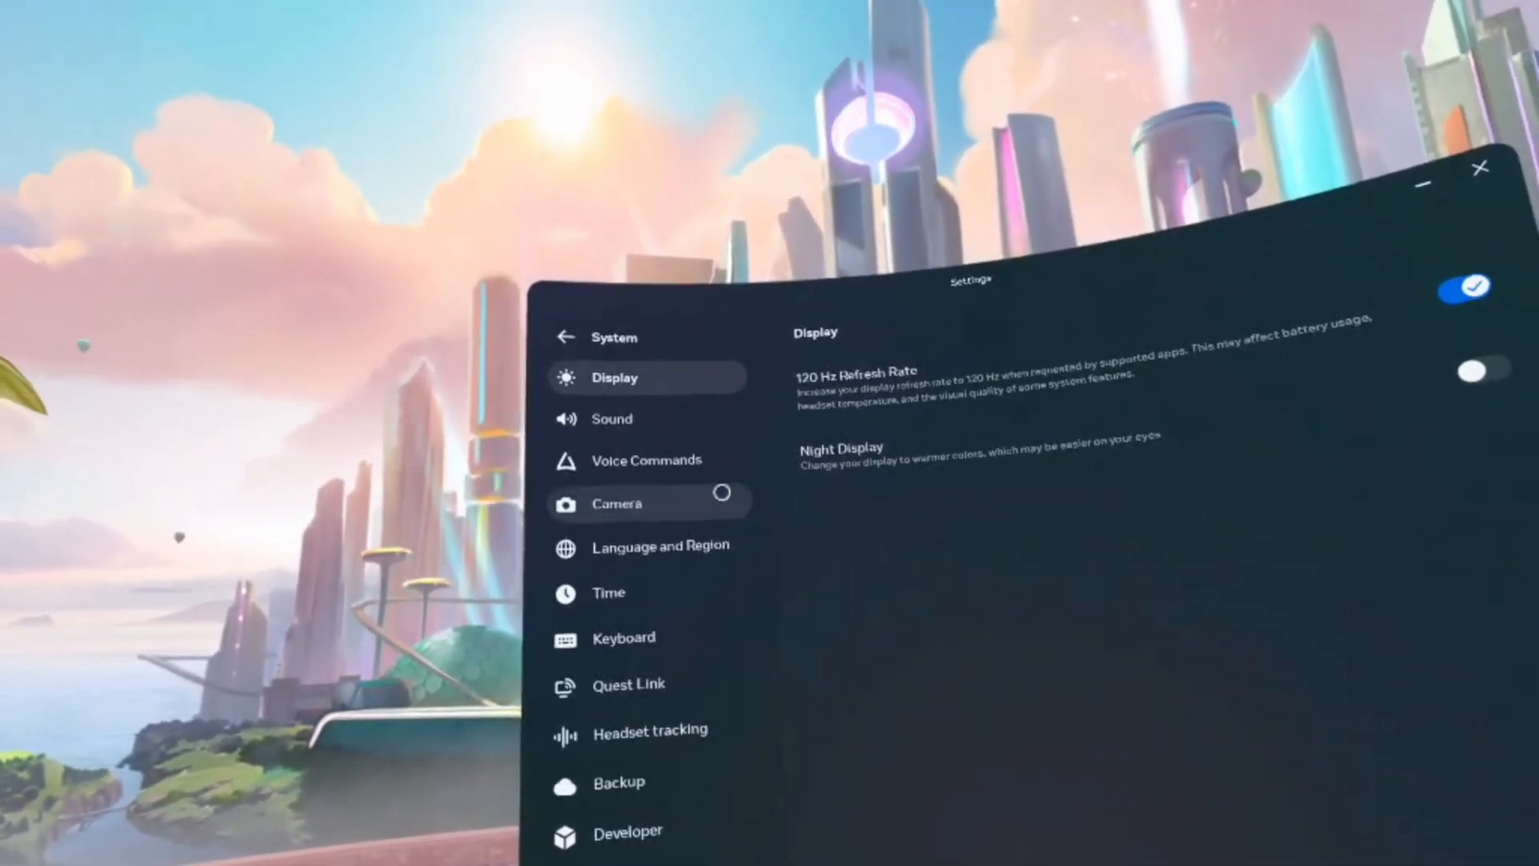